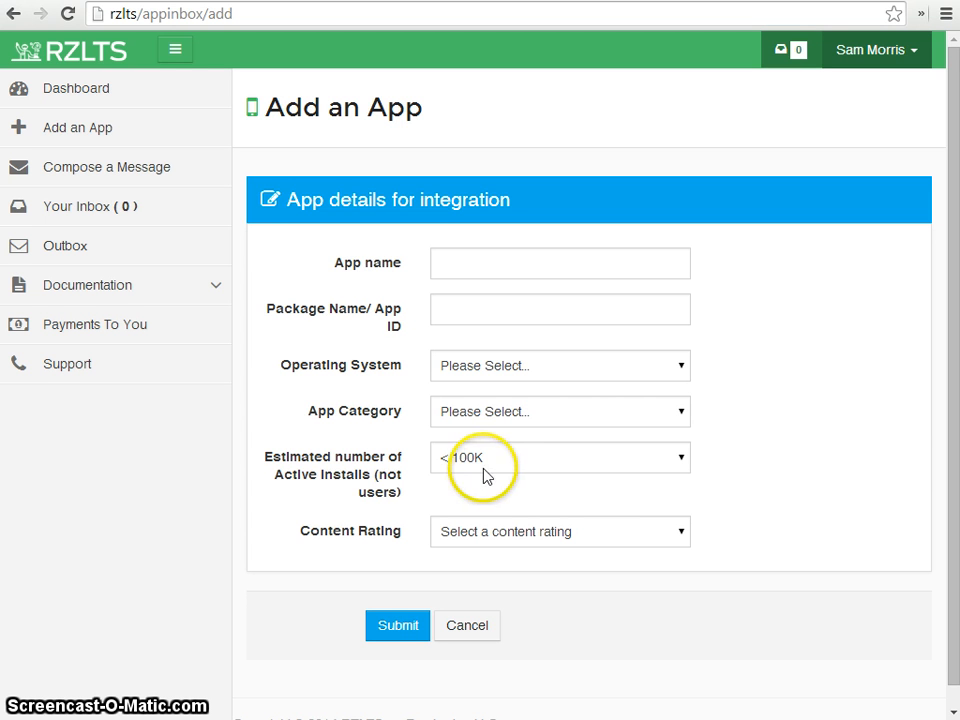
mouse_move(535, 371)
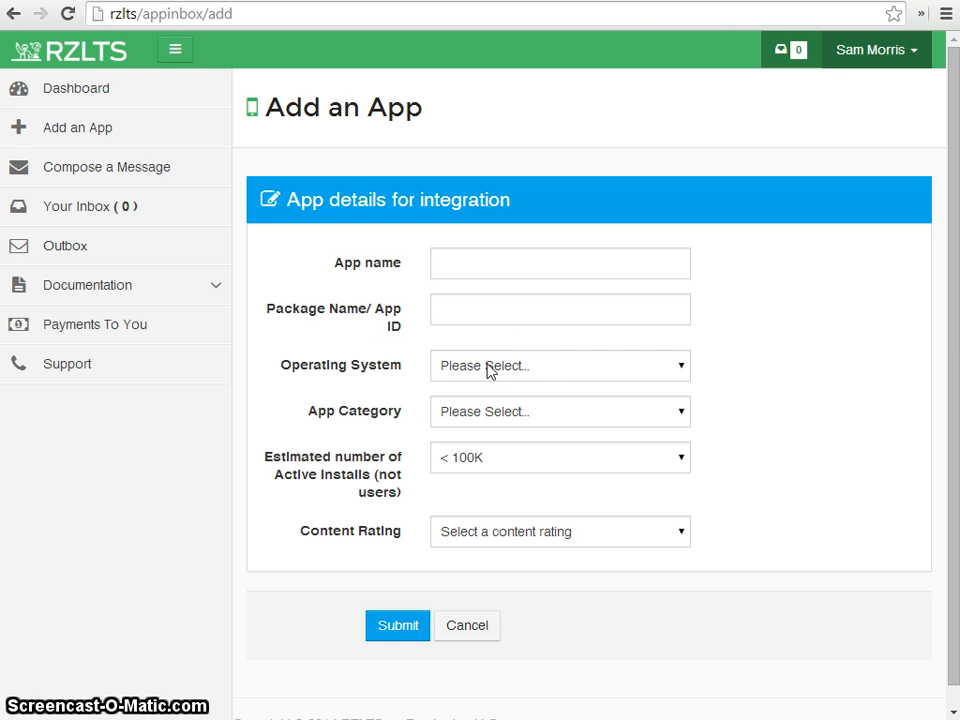
Step: Choose Android as the operating system and scroll down to the GCM API KEY row
click(559, 365)
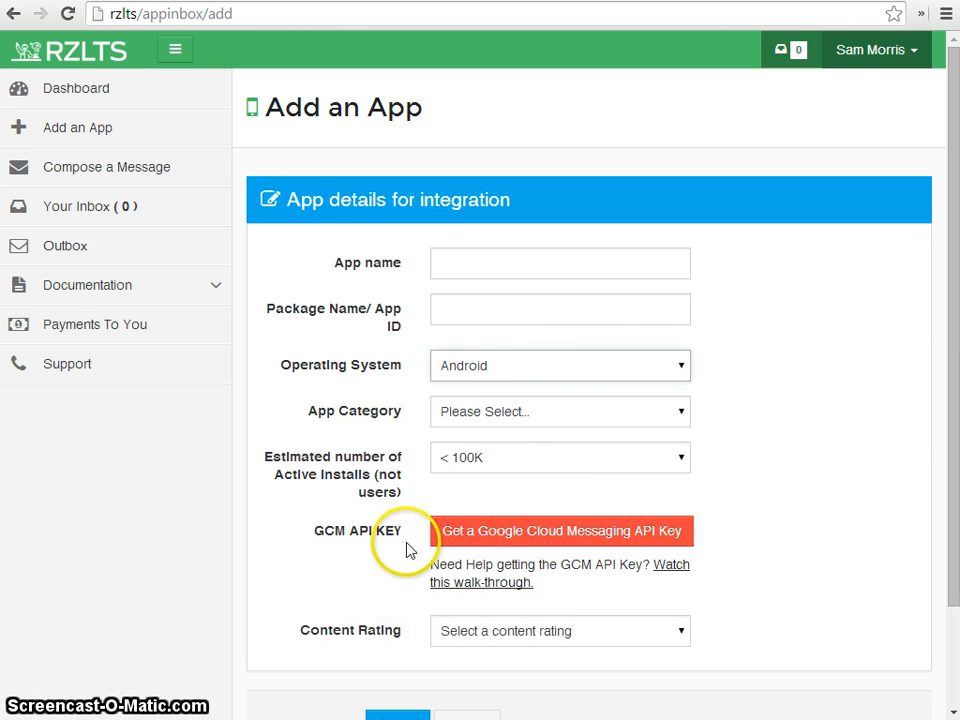
scroll(down, 3)
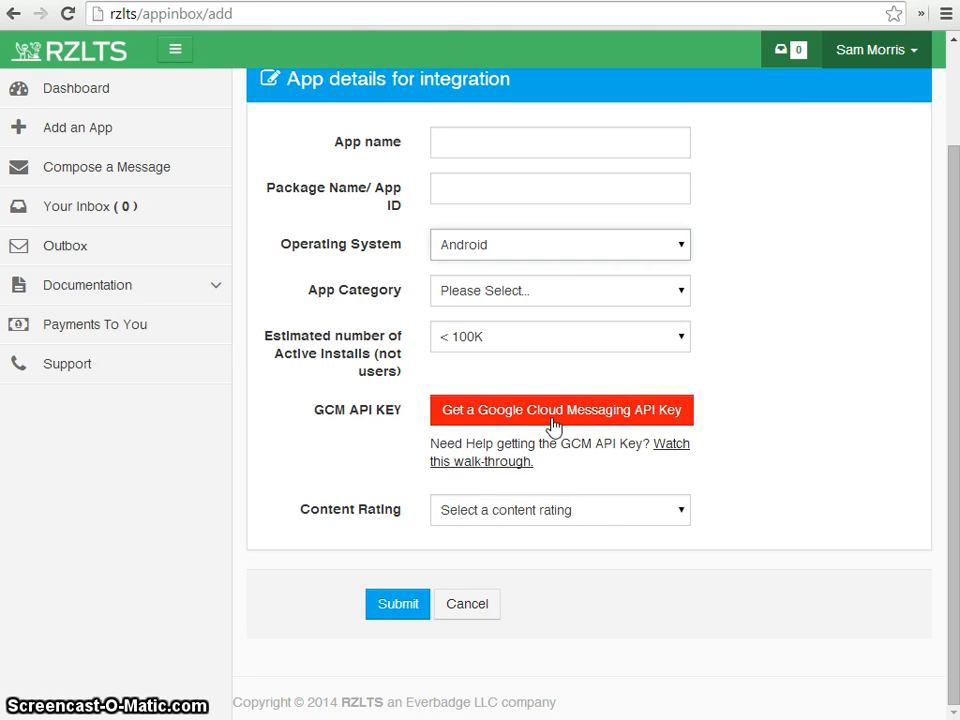
Step: Follow the GCM key link to Developers Console and create a project named 'test demo'
click(561, 410)
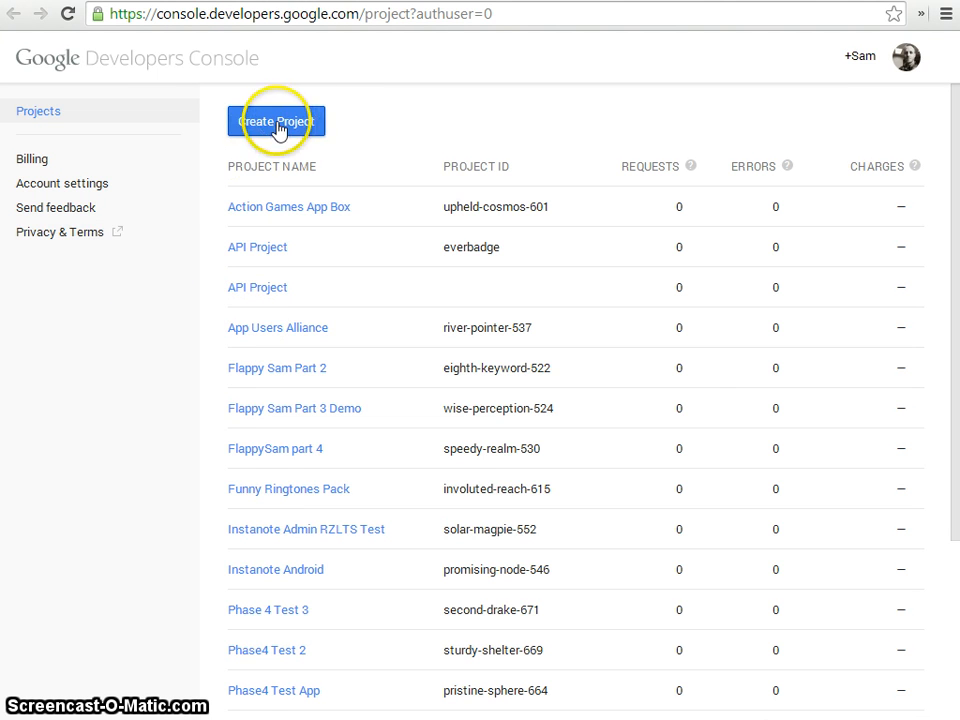
click(276, 120)
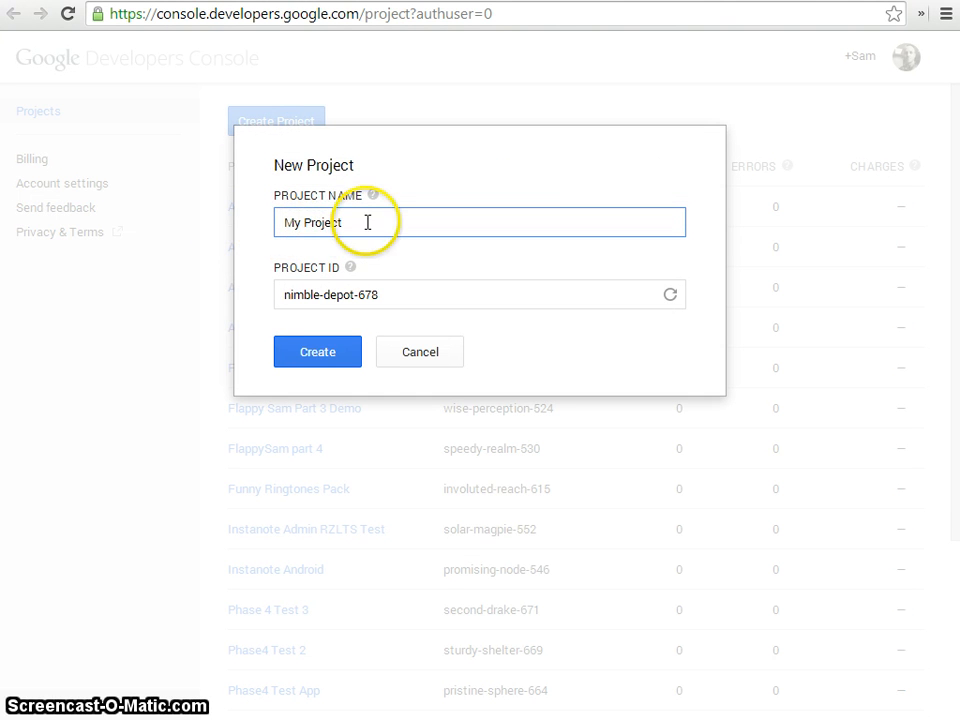
text(test)
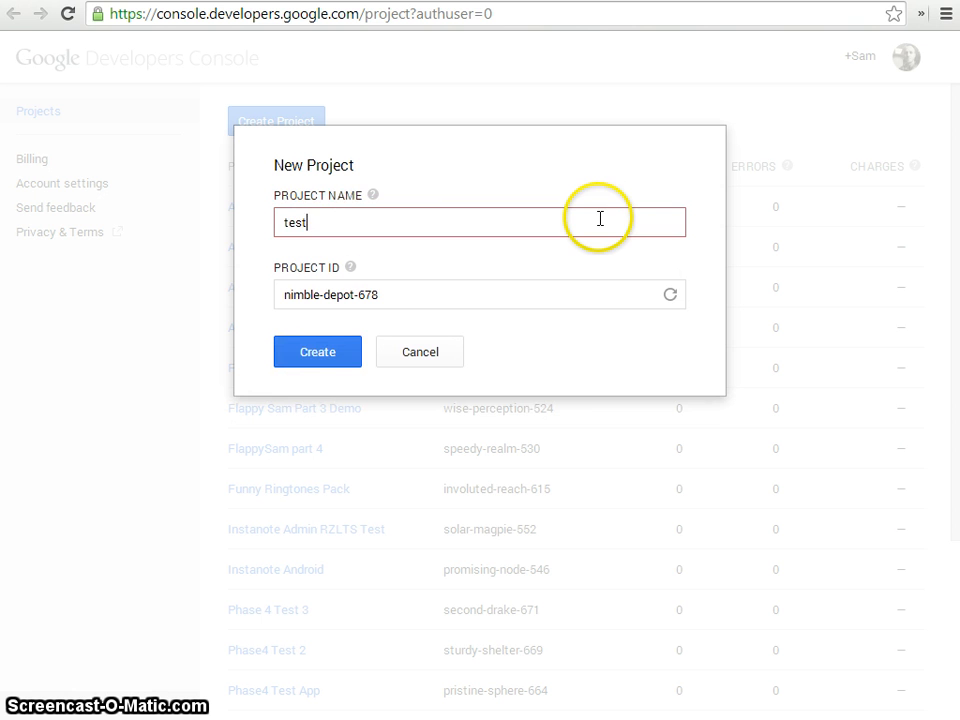
text(demo)
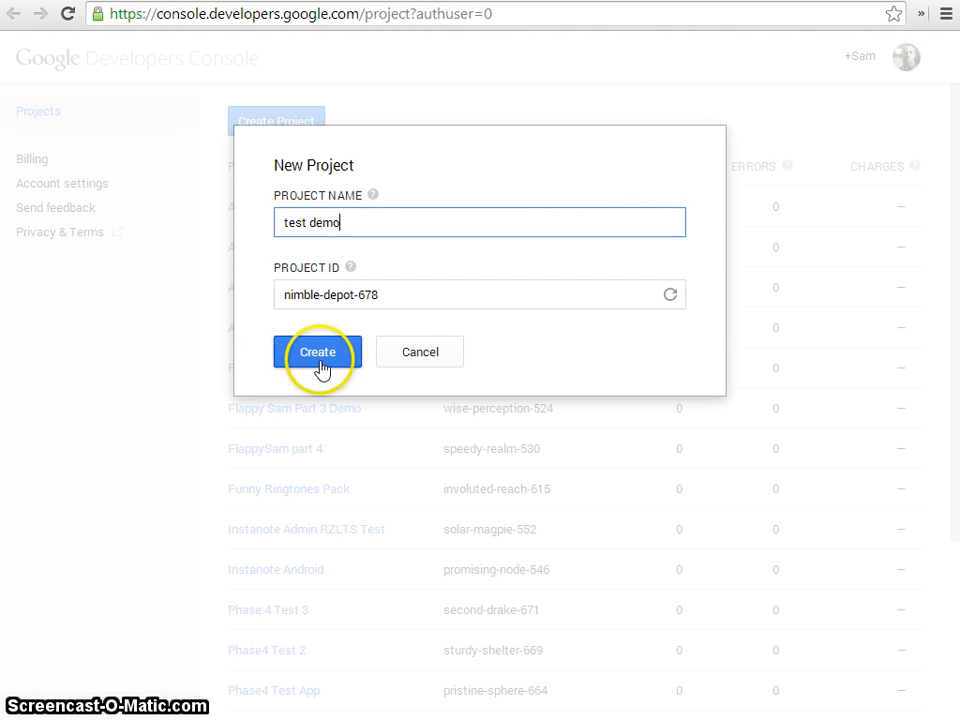
click(317, 352)
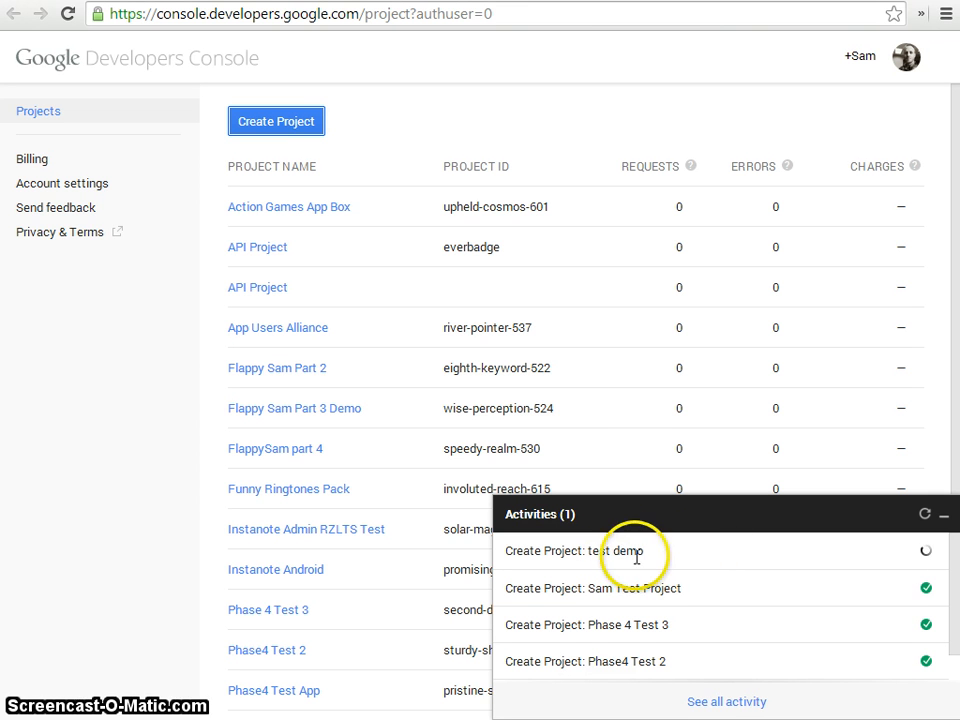
mouse_move(575, 533)
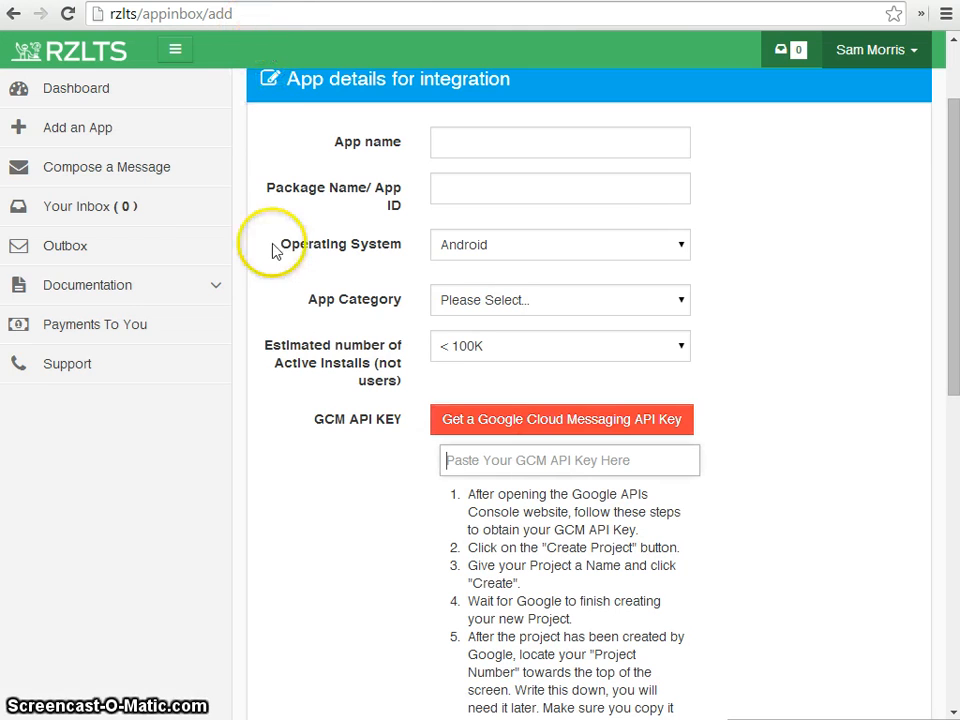
mouse_move(352, 410)
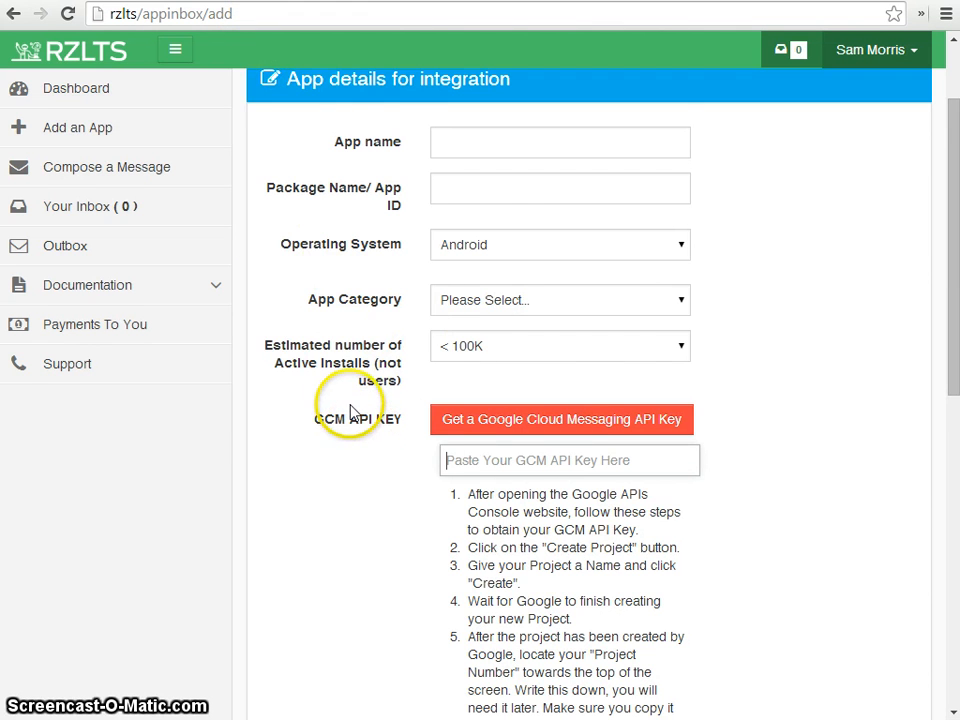
scroll(down, 3)
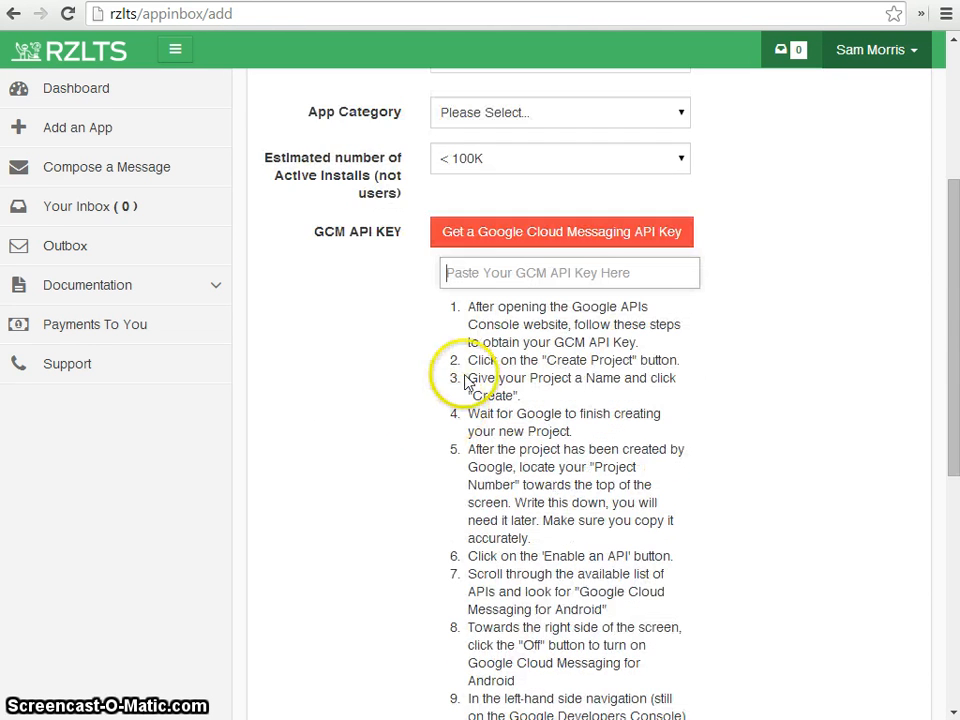
scroll(down, 3)
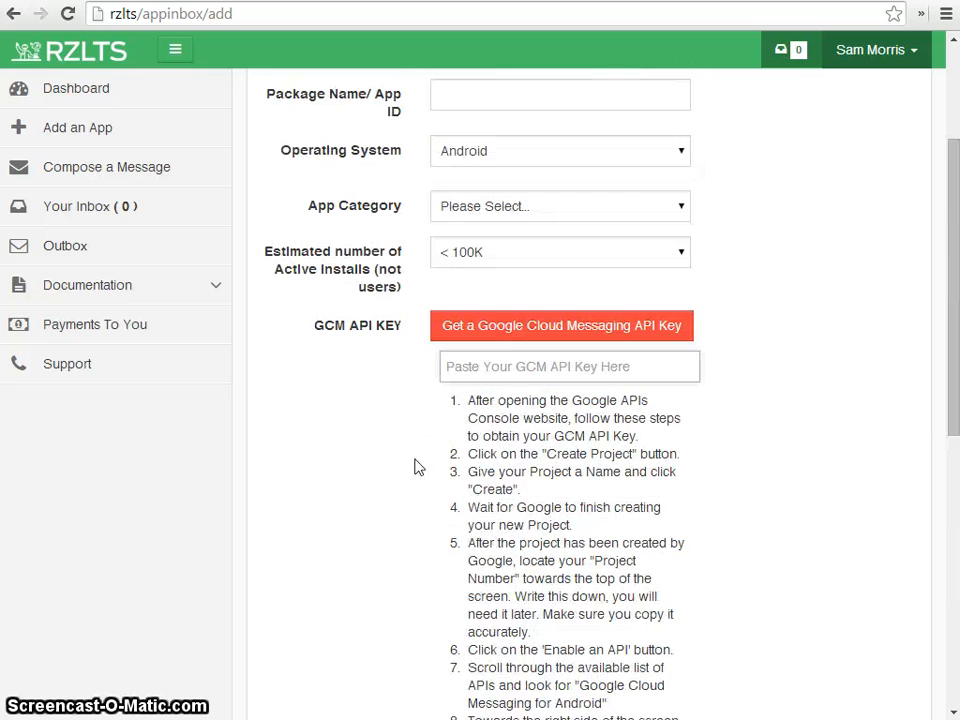
scroll(down, 3)
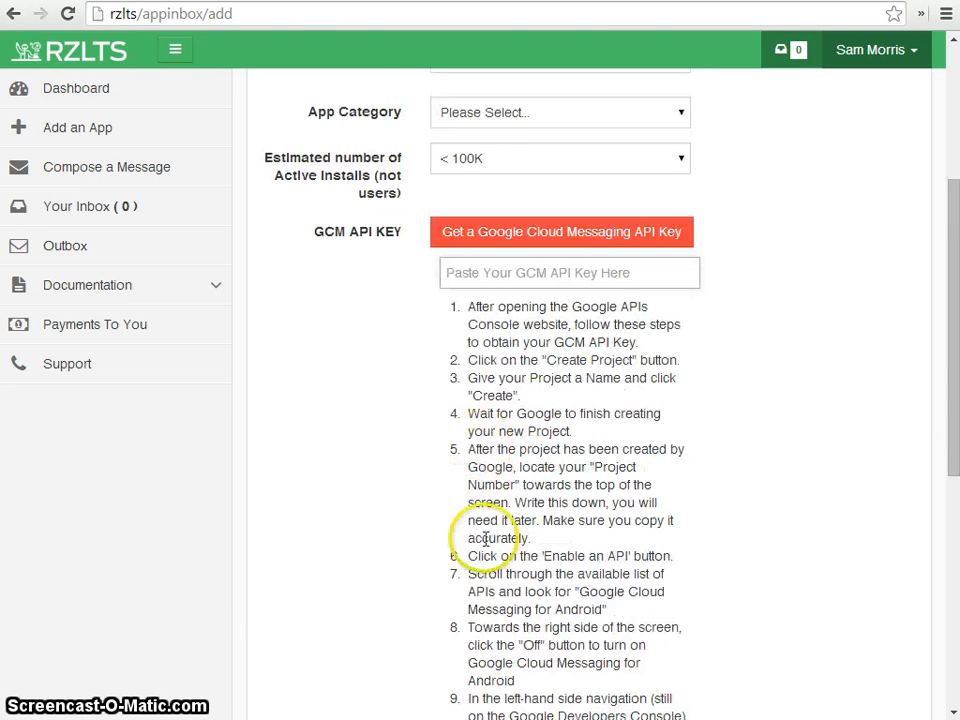
mouse_move(445, 500)
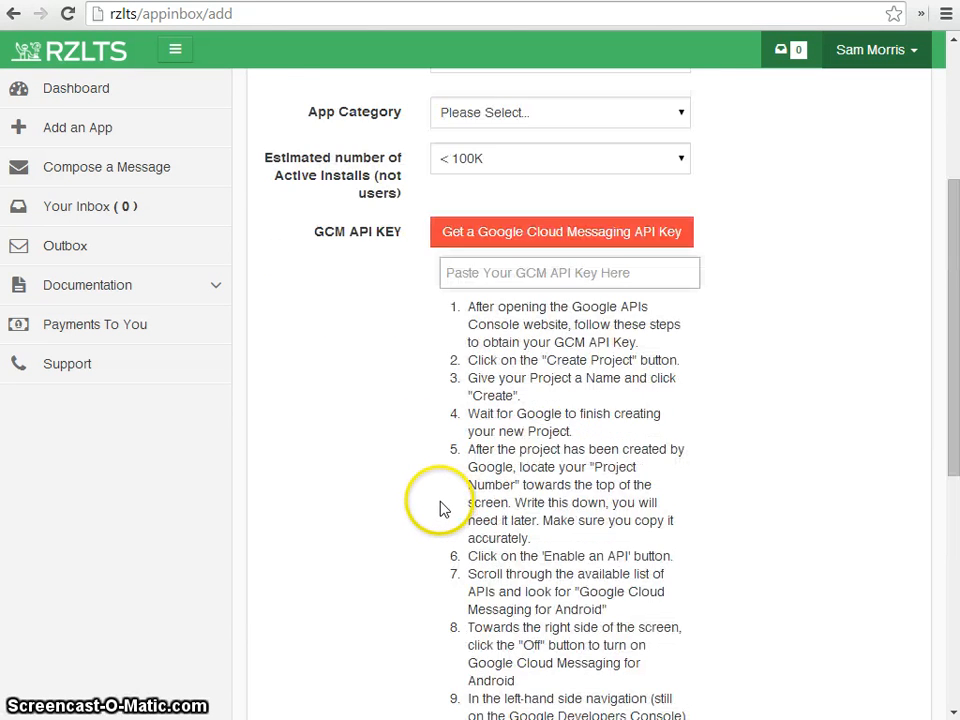
click(561, 231)
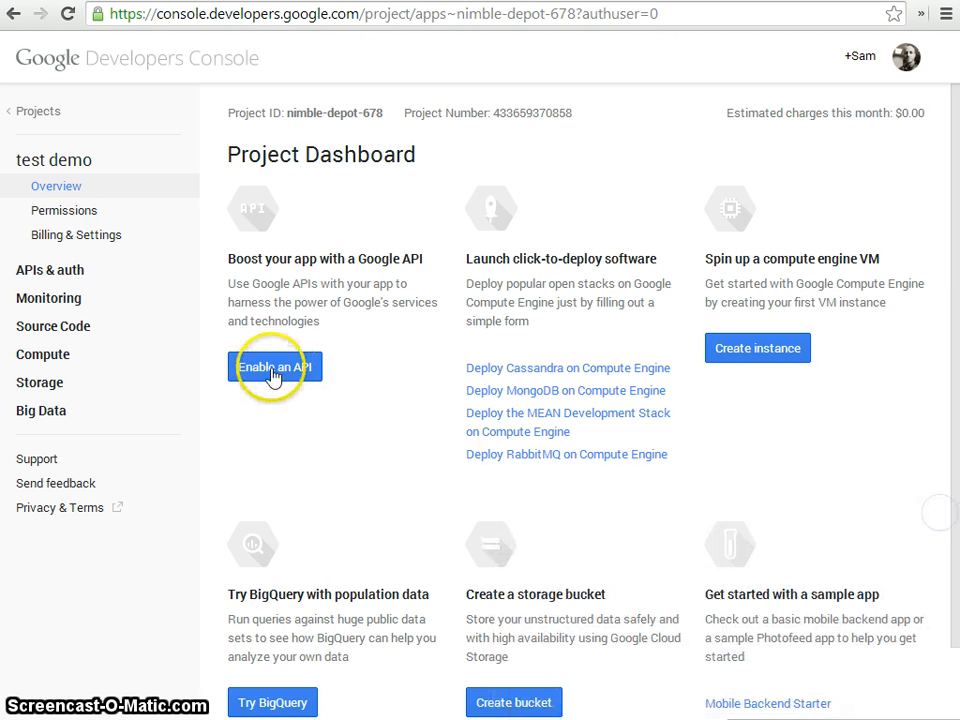
Step: Turn on Google Cloud Messaging for Android in the test demo project's APIs list
click(275, 366)
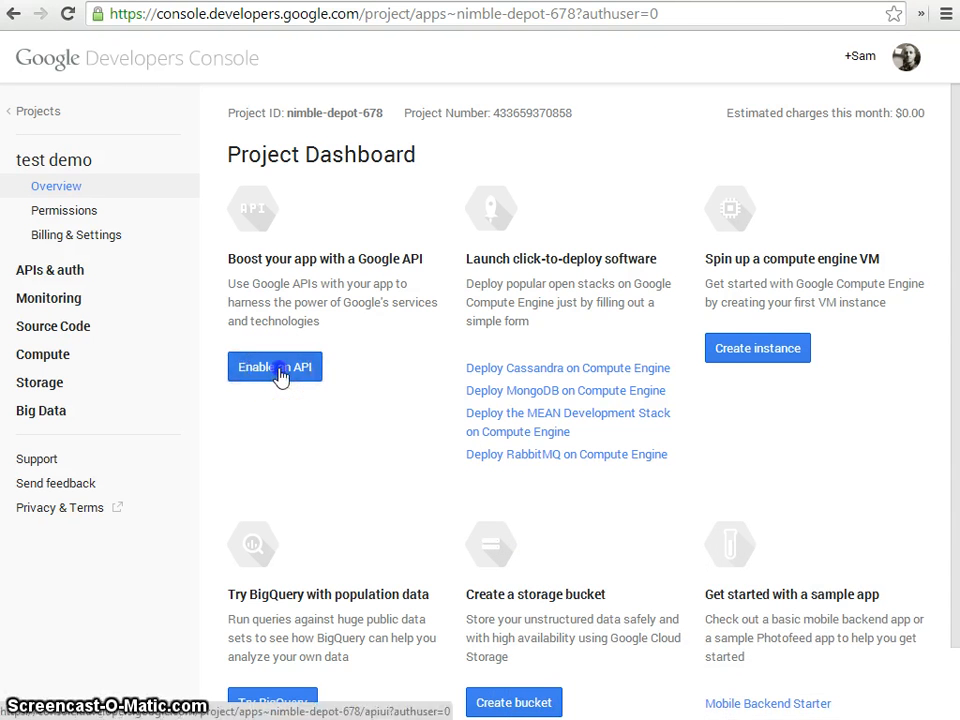
click(274, 366)
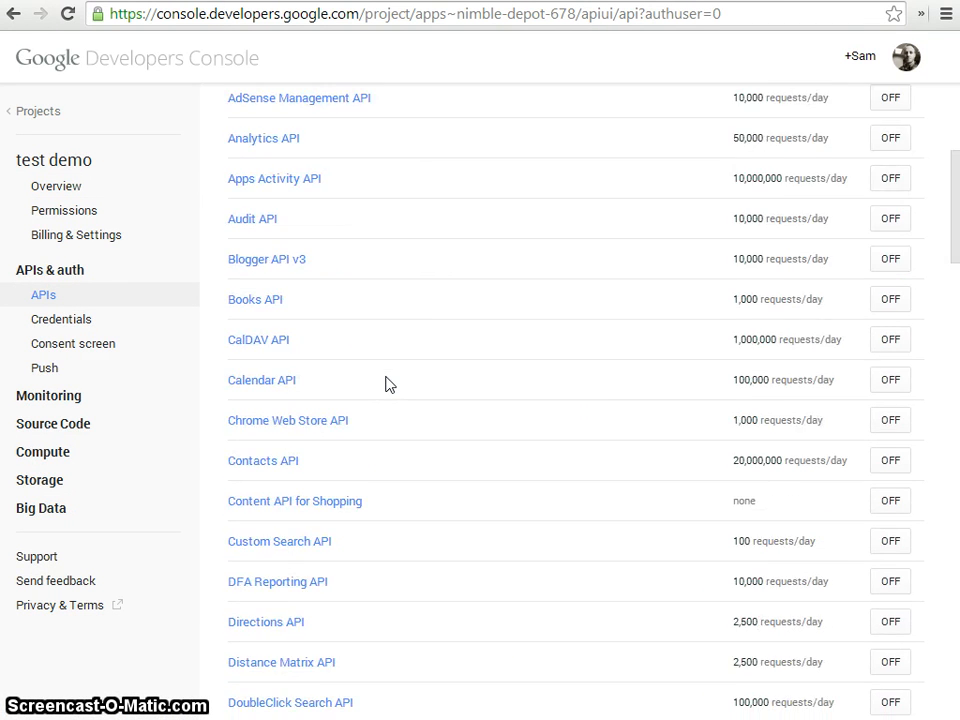
scroll(down, 3)
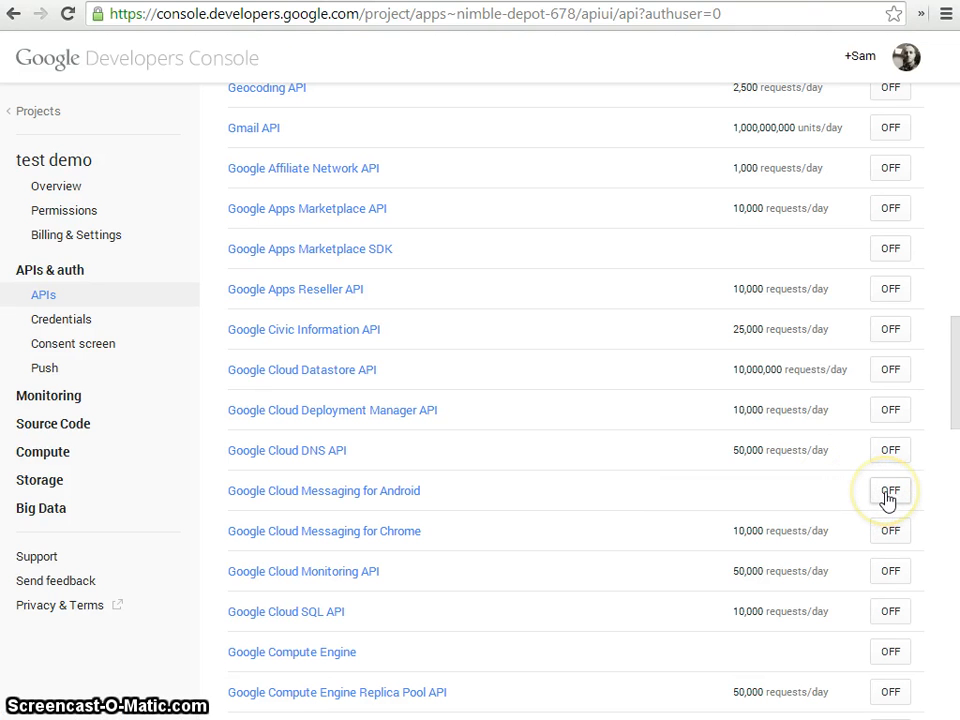
click(889, 490)
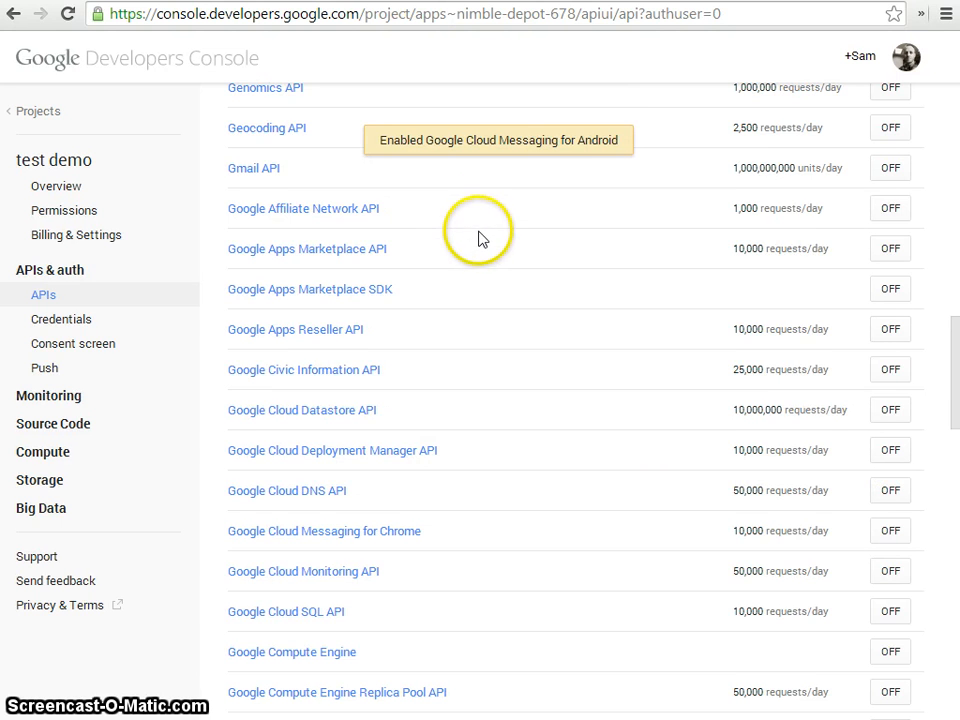
scroll(down, 3)
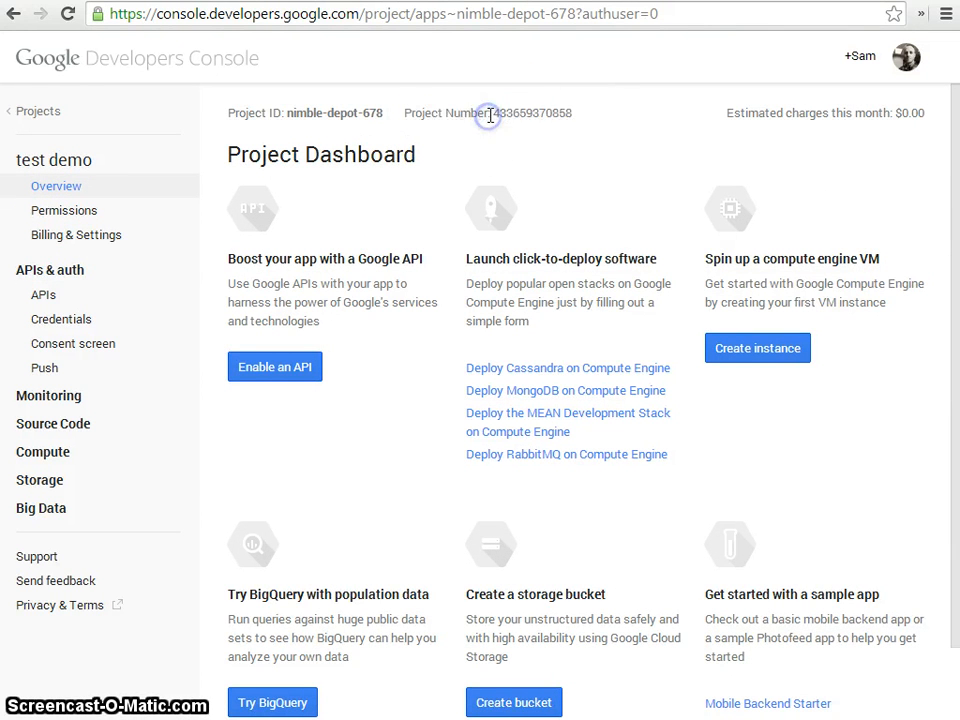
Step: Select the test demo project number at the top of the dashboard
double_click(523, 112)
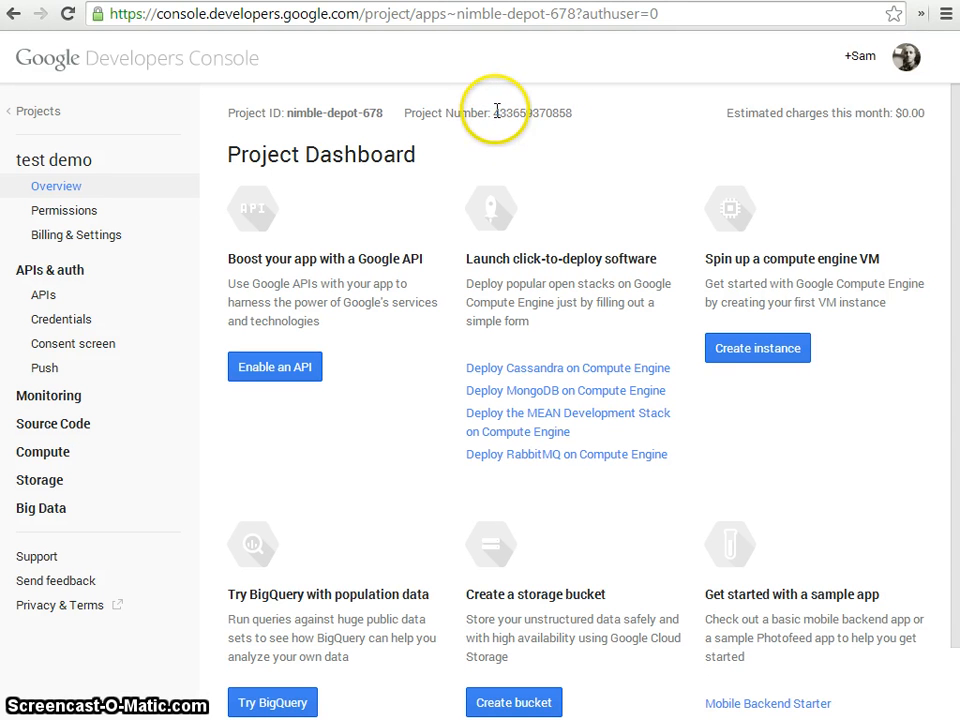
mouse_move(547, 130)
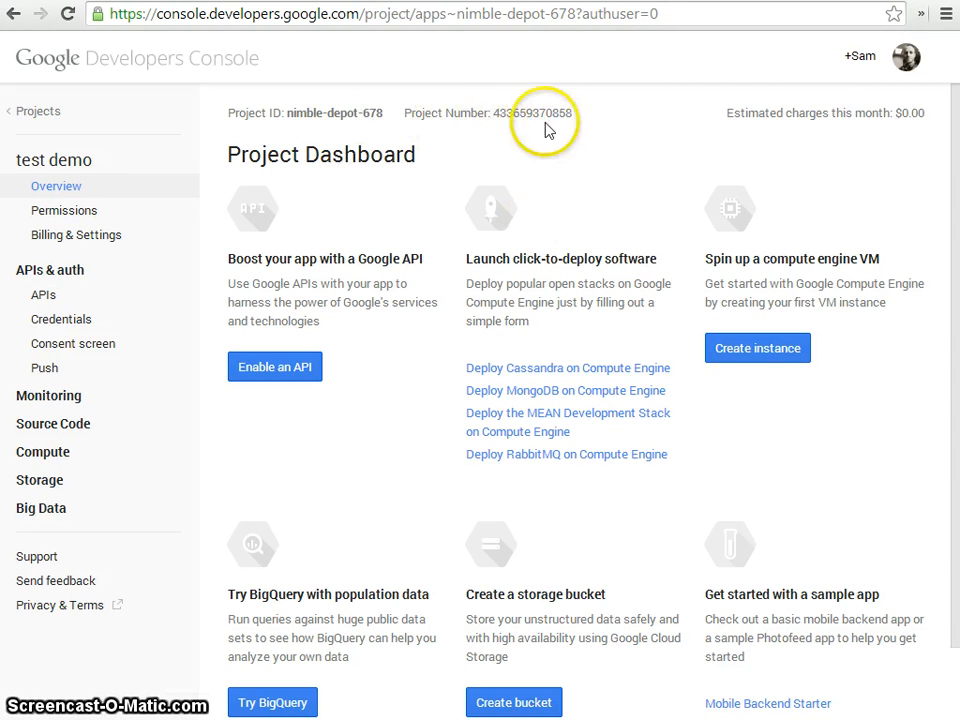
mouse_move(390, 190)
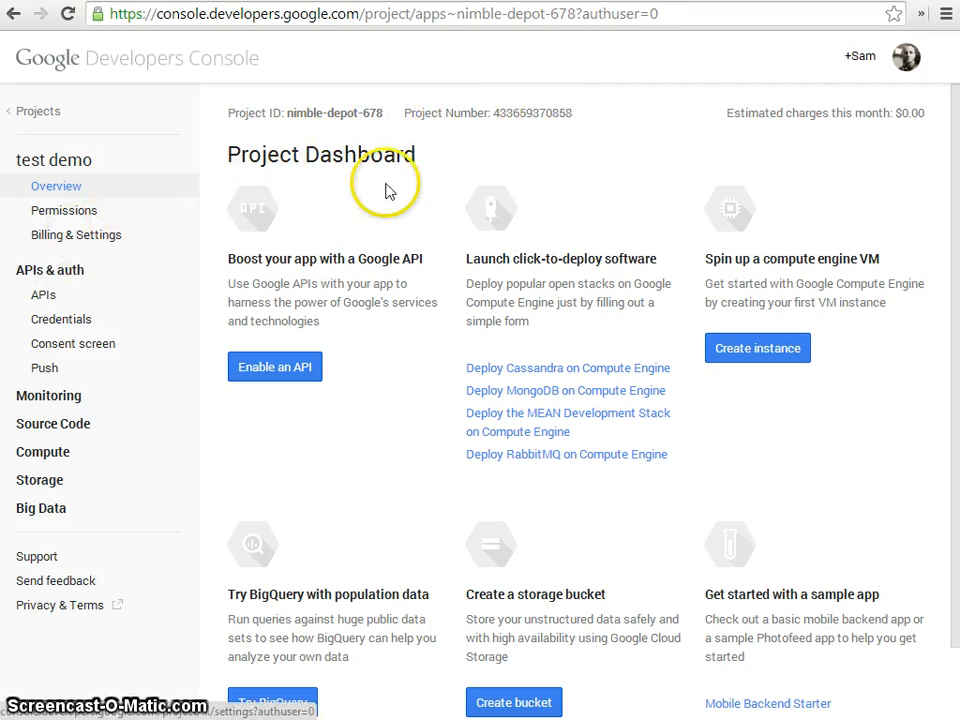
mouse_move(62, 319)
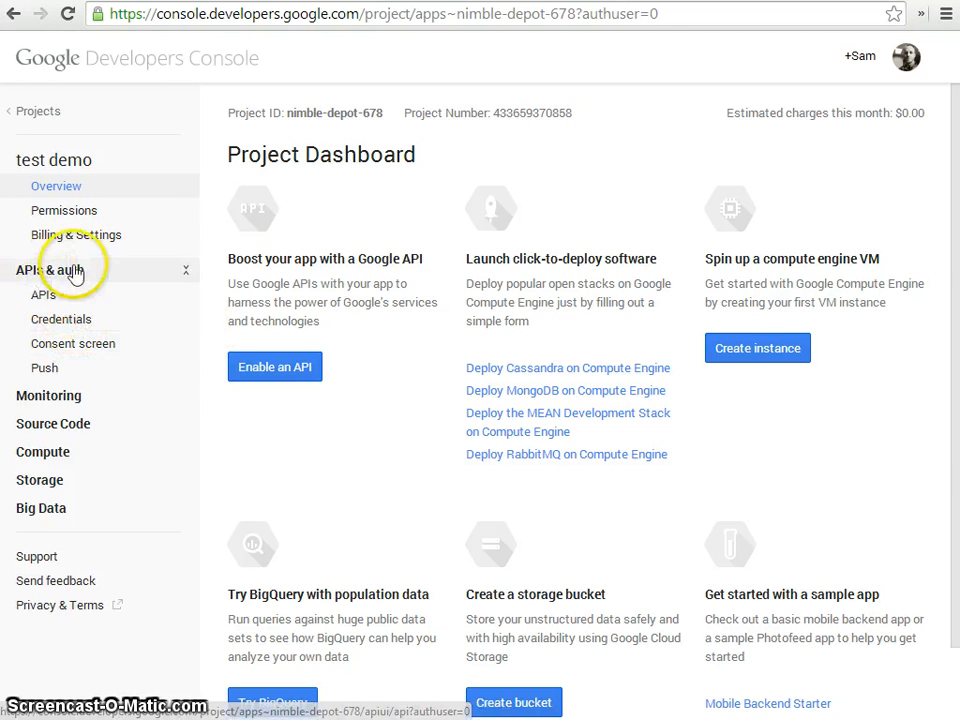
Step: Generate a public API server key on the Credentials page and copy its value
click(61, 318)
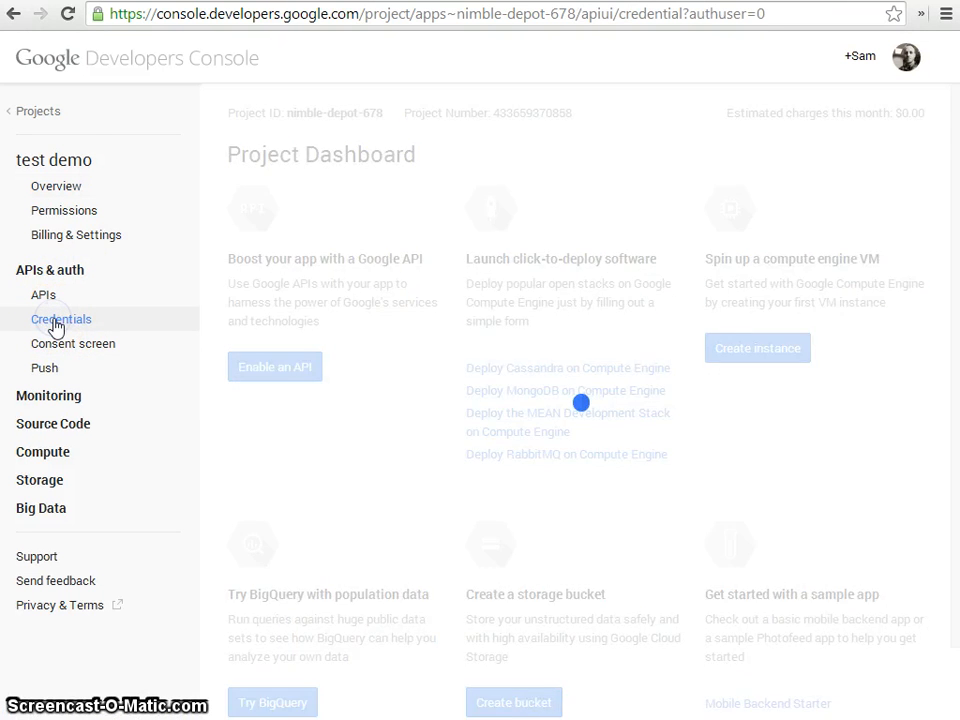
click(61, 318)
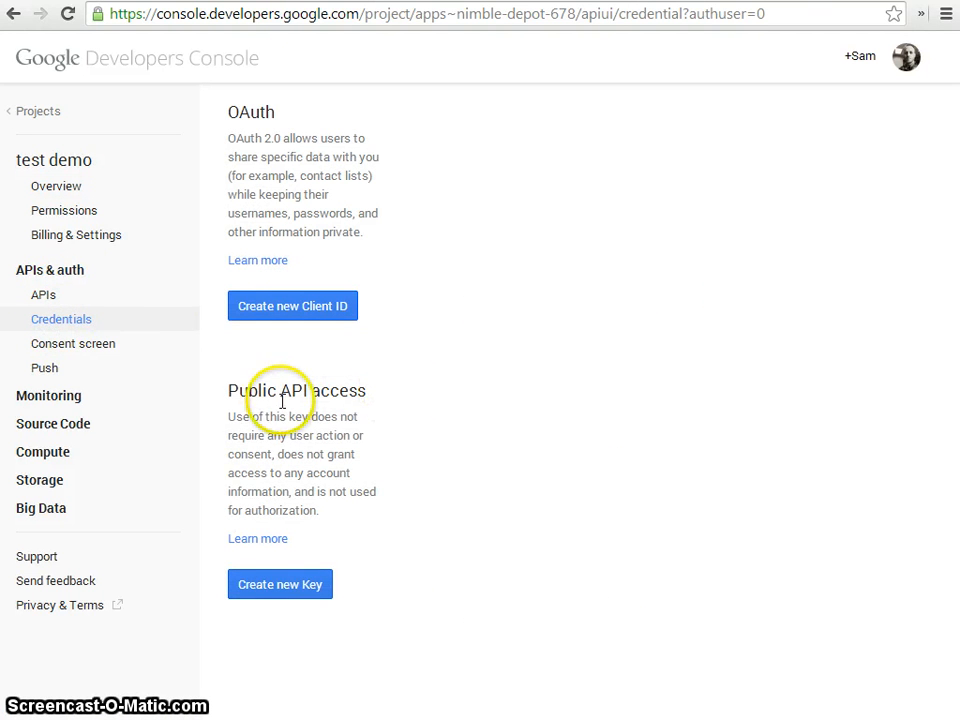
mouse_move(357, 588)
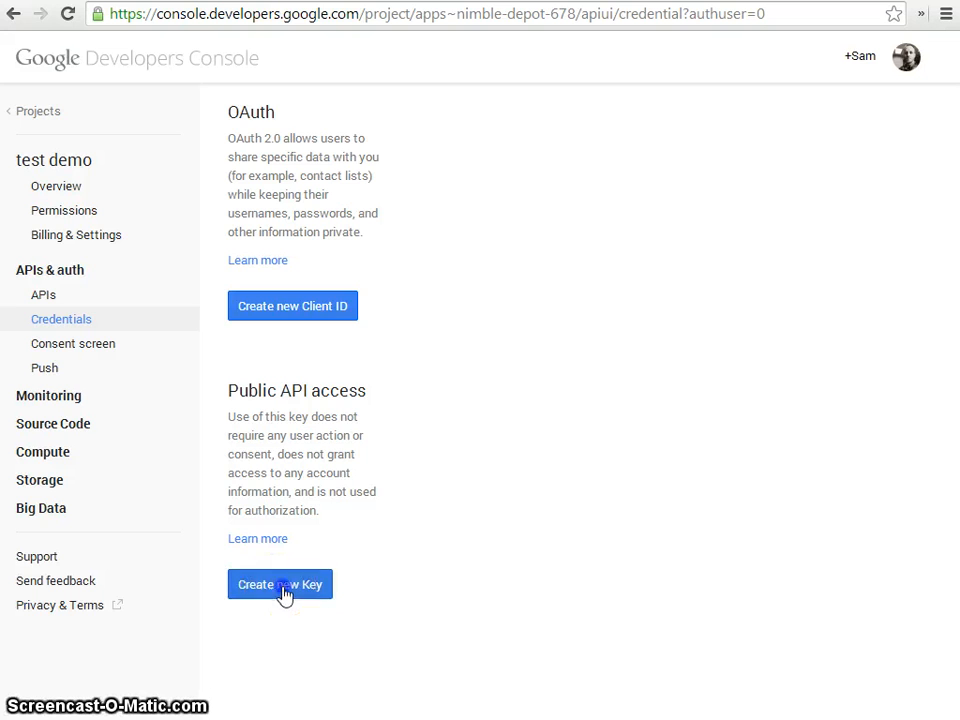
click(280, 584)
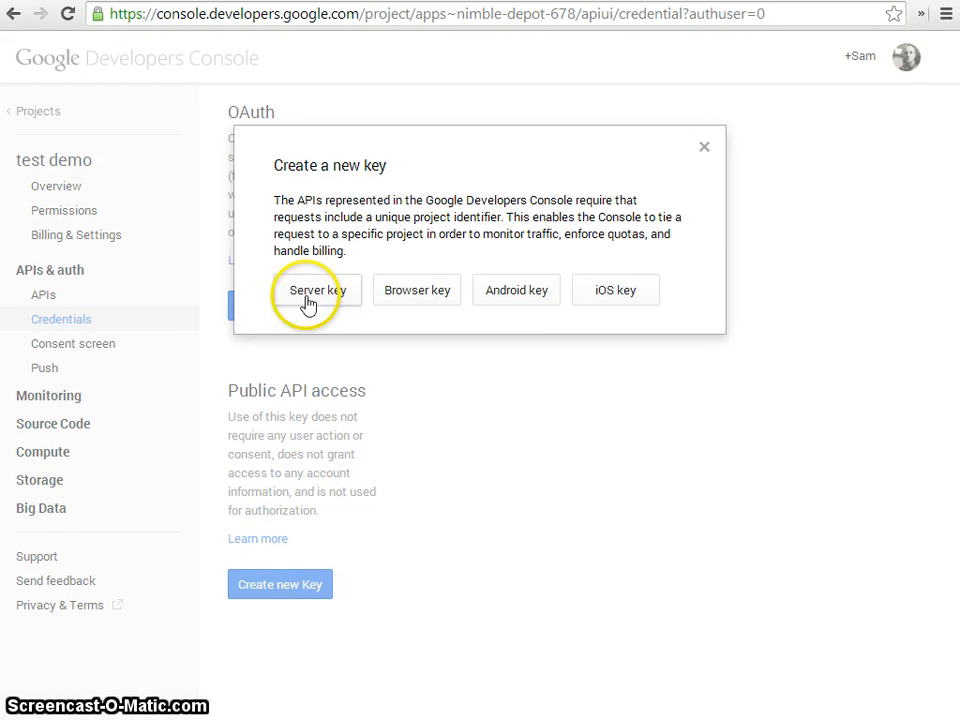
click(309, 290)
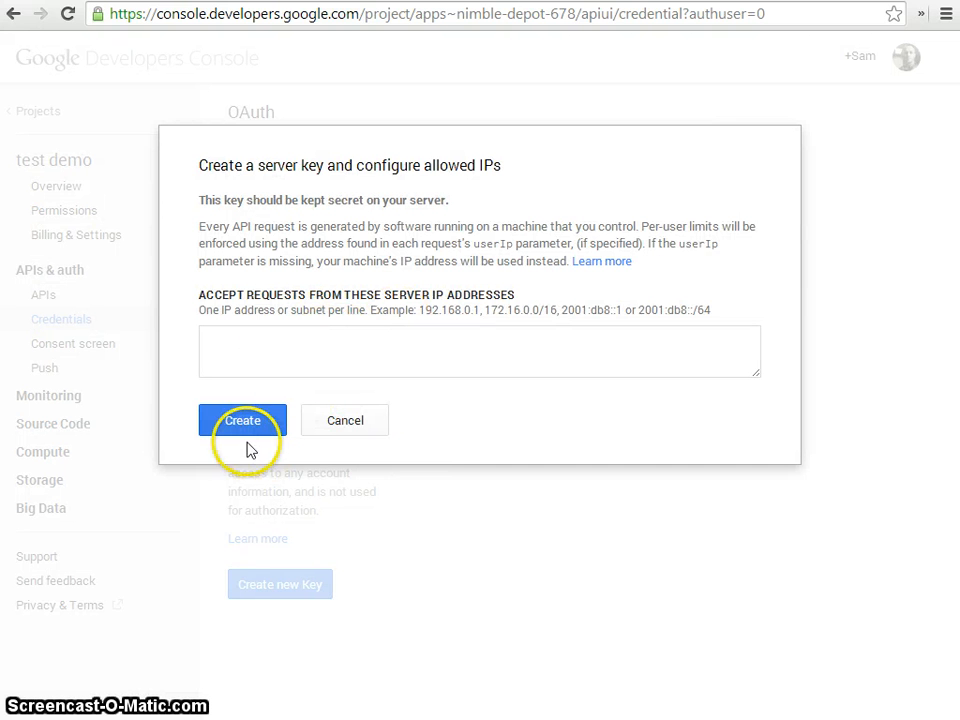
click(243, 420)
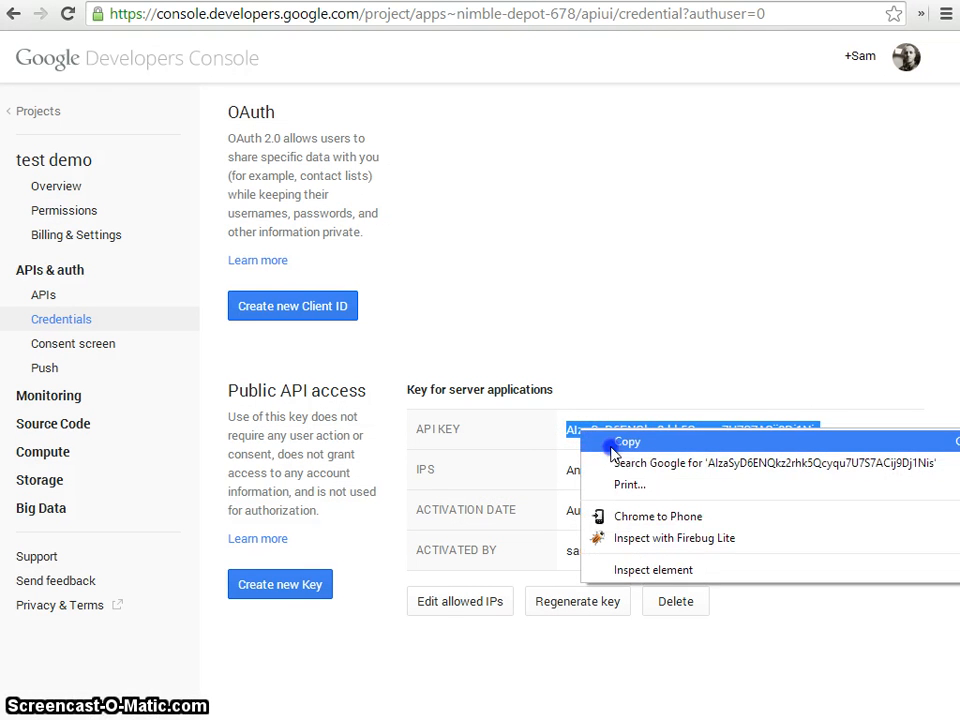
click(628, 442)
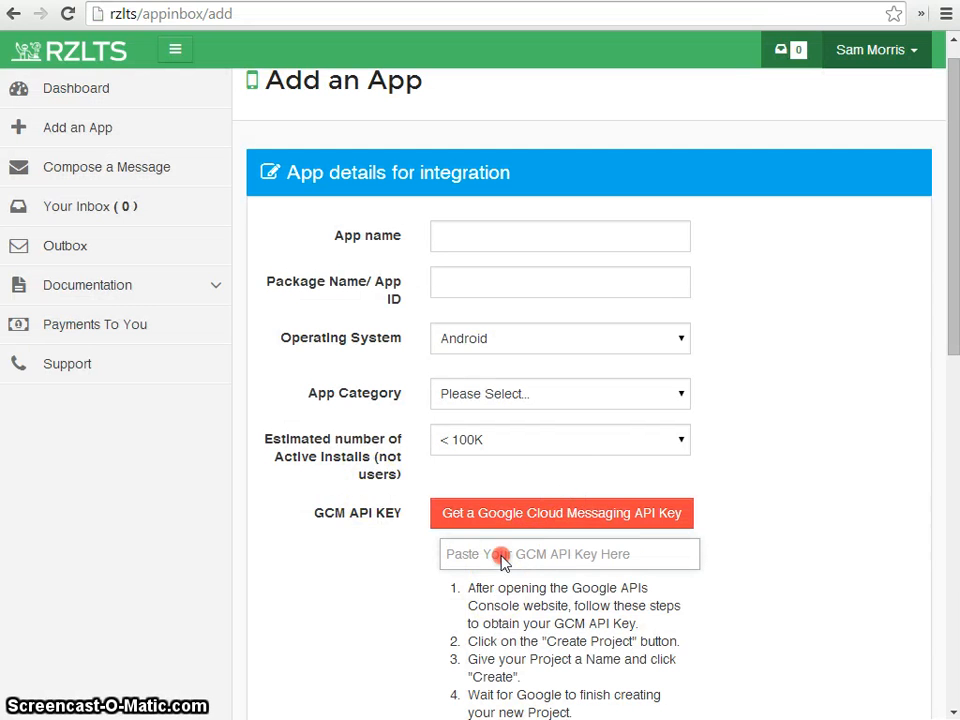
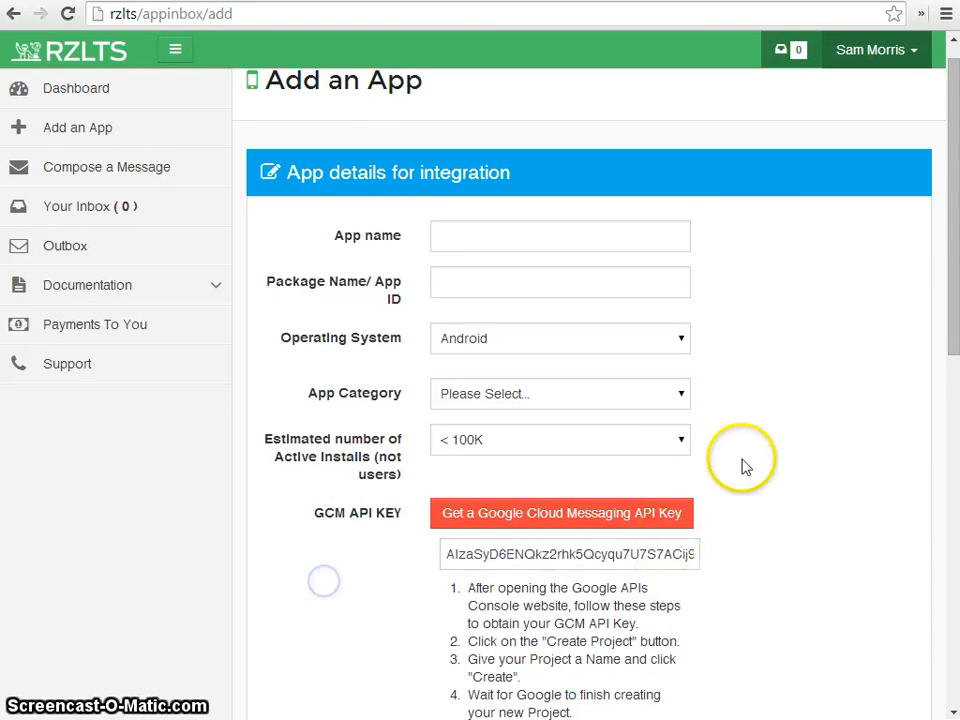
scroll(down, 3)
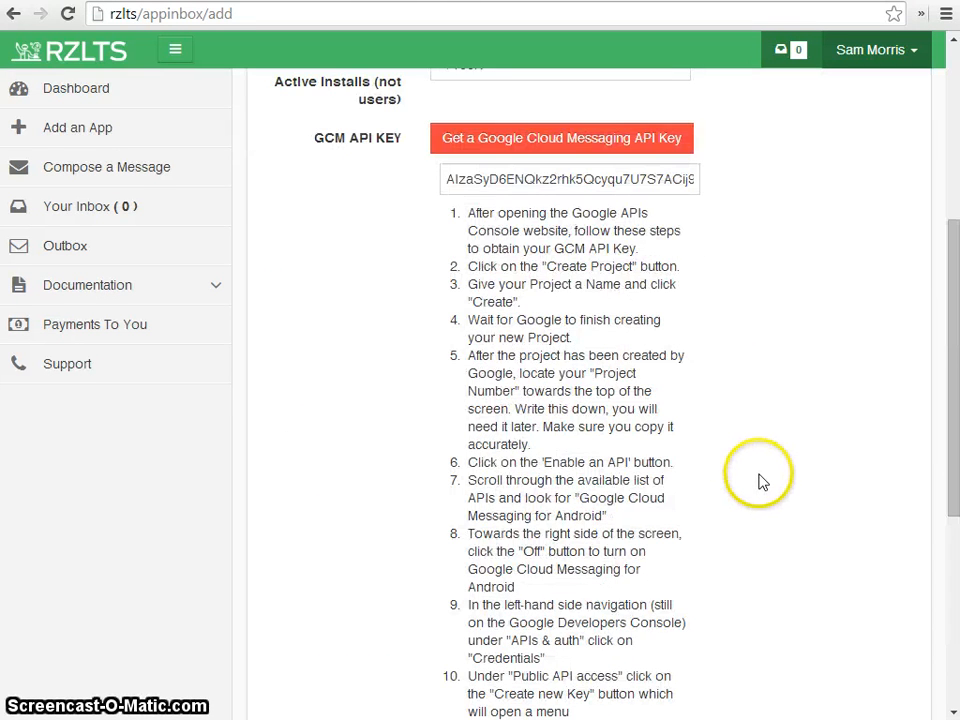